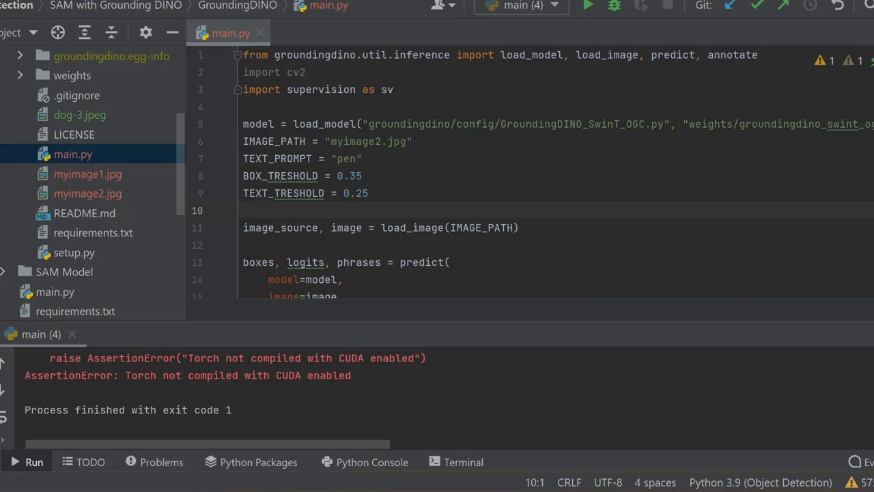
mouse_move(604, 25)
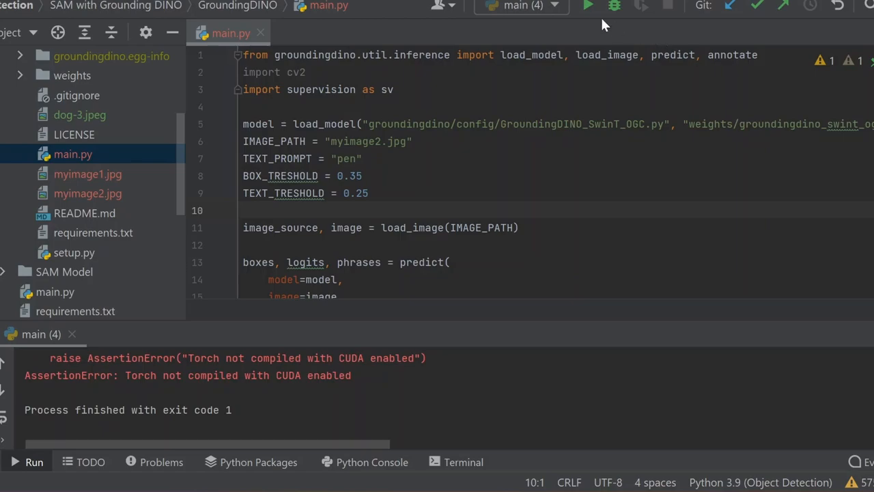
Rerun main.py and get the 'Torch not compiled with CUDA' AssertionError again.
left_click(587, 6)
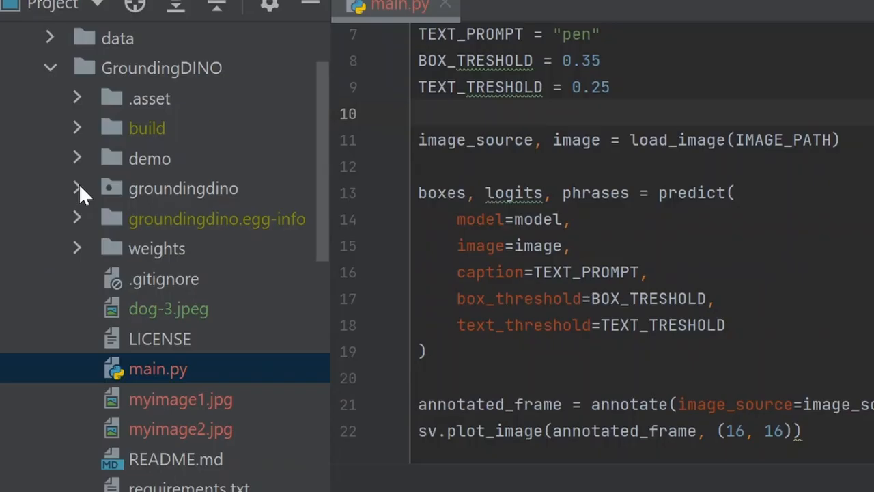
mouse_move(76, 205)
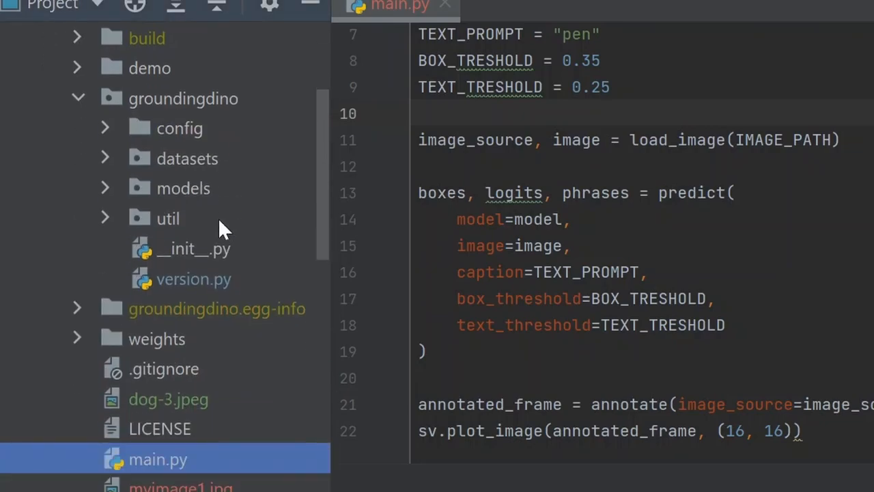
mouse_move(199, 239)
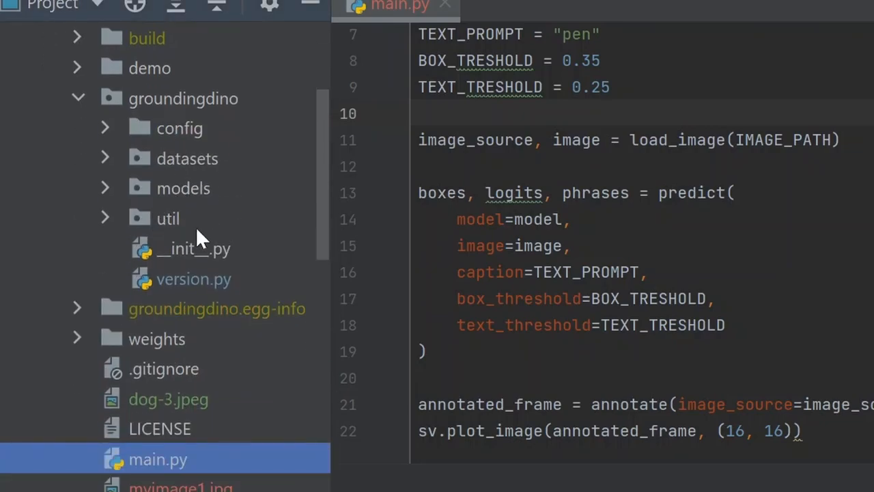
Expand GroundingDINO > groundingdino > util in the Project tree and select inference.py.
left_click(166, 219)
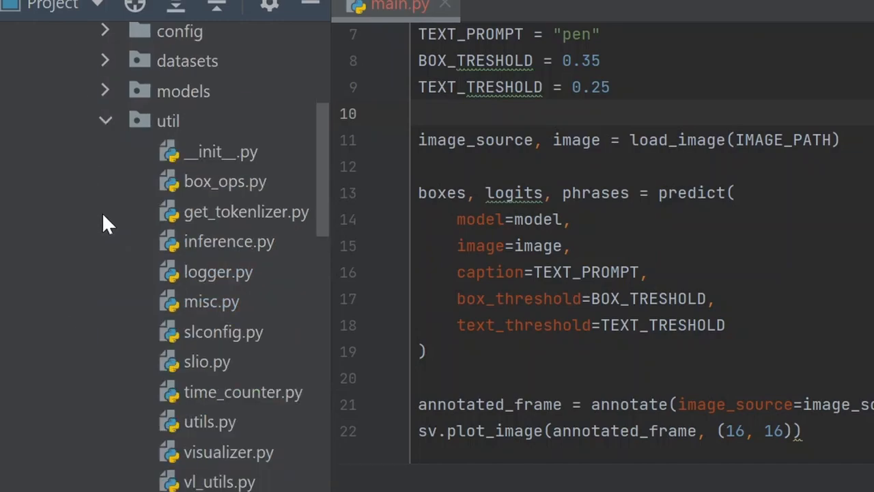
scroll("down", 3)
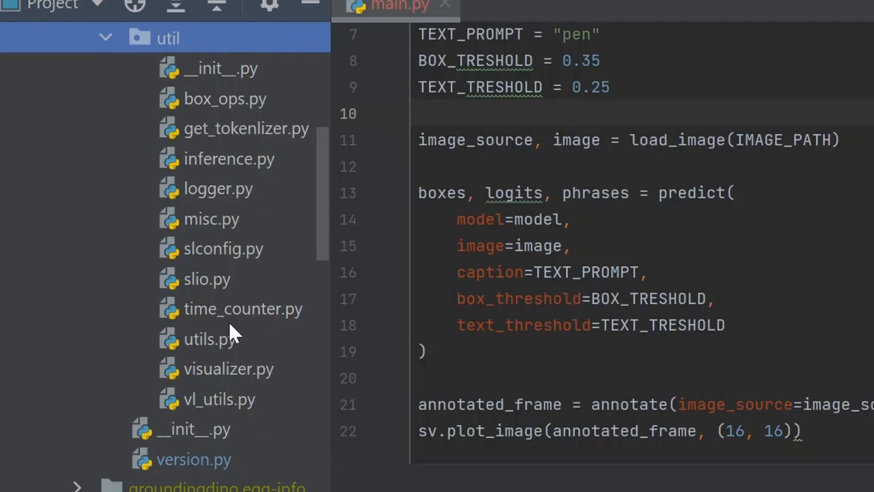
left_click(229, 158)
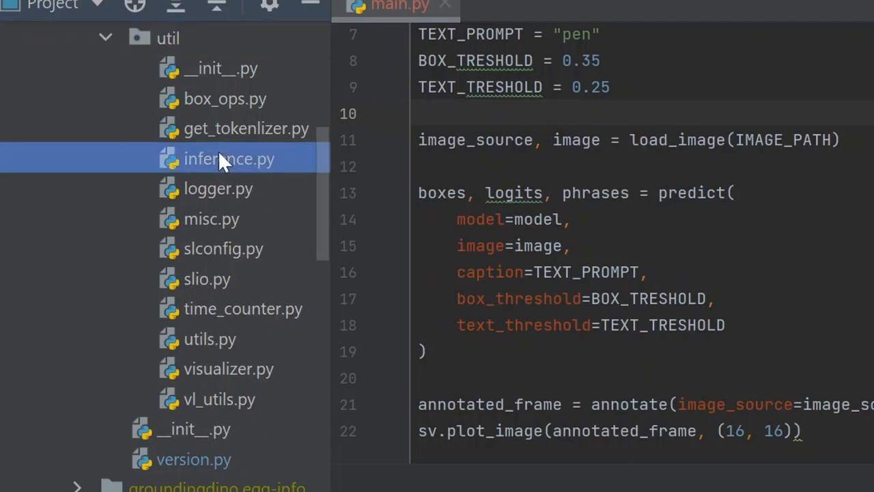
In inference.py, find def predict and change its default device from "cuda" to "cpu".
double_click(229, 158)
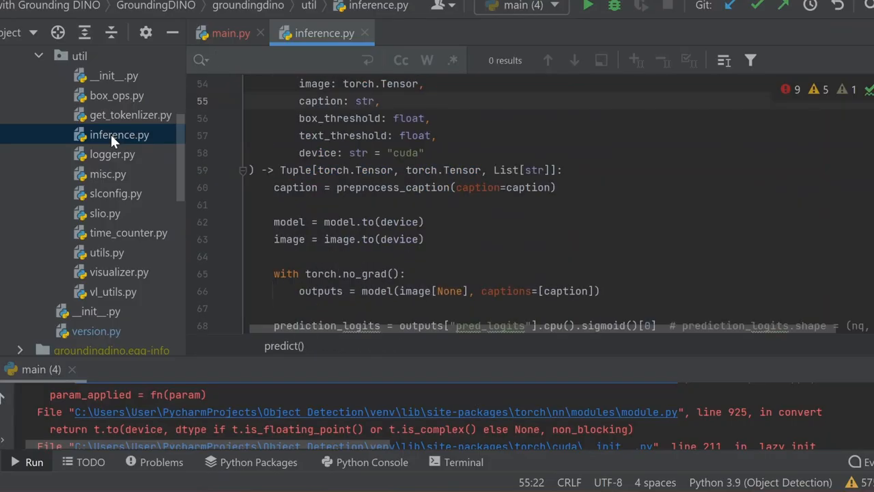
type("def predi")
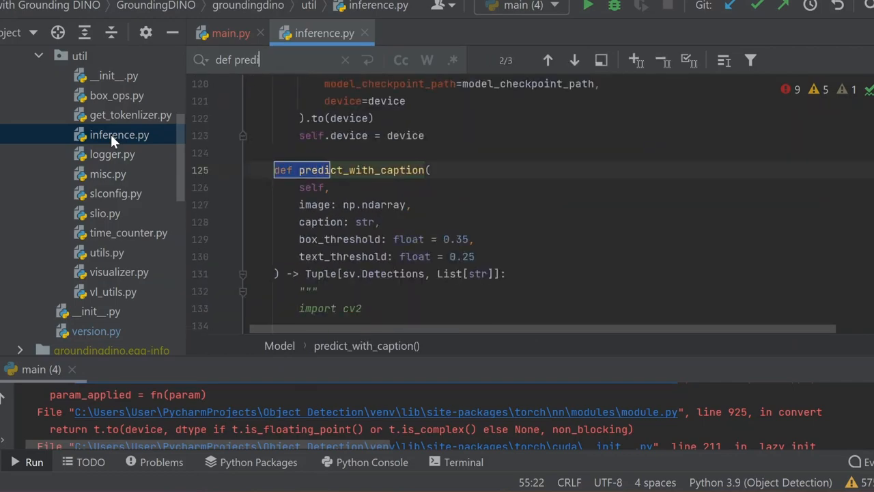
type("t")
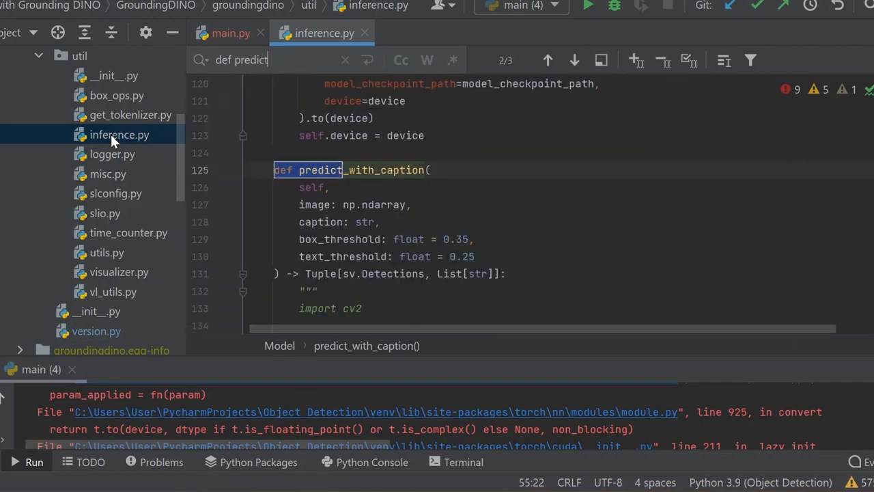
left_click(546, 60)
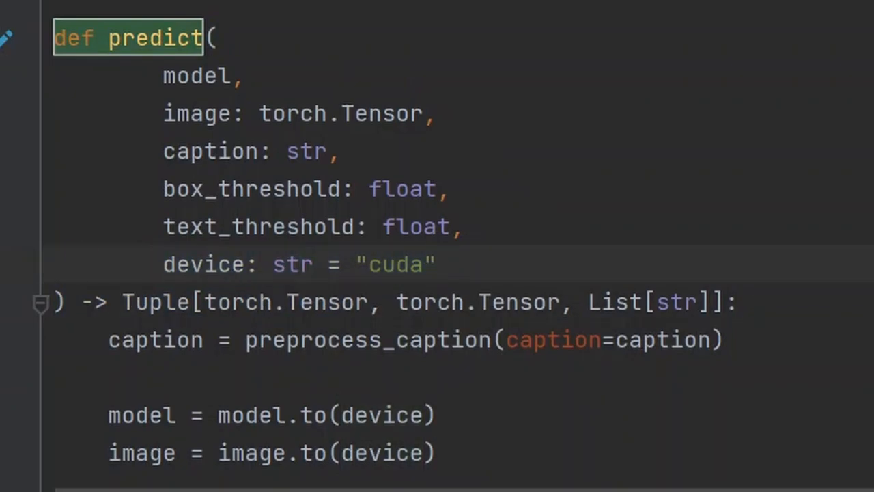
type("cp")
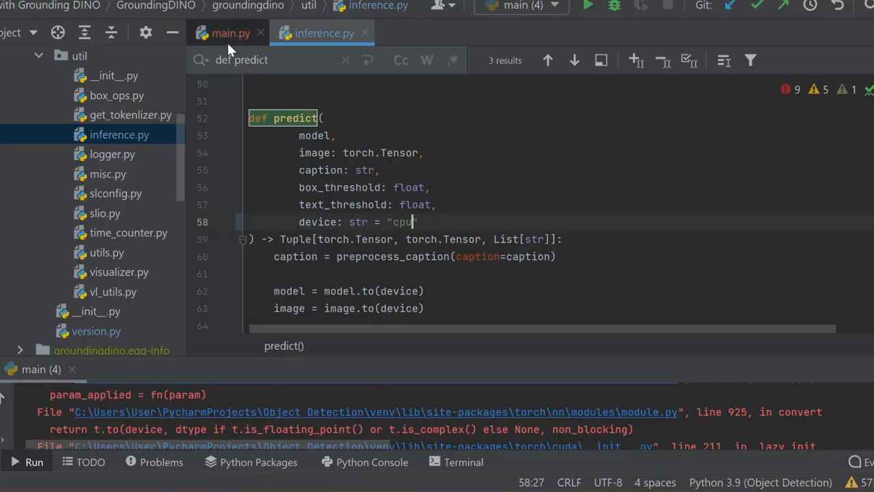
Switch back to main.py and rerun it, now detecting pens with bounding boxes on CPU.
left_click(231, 33)
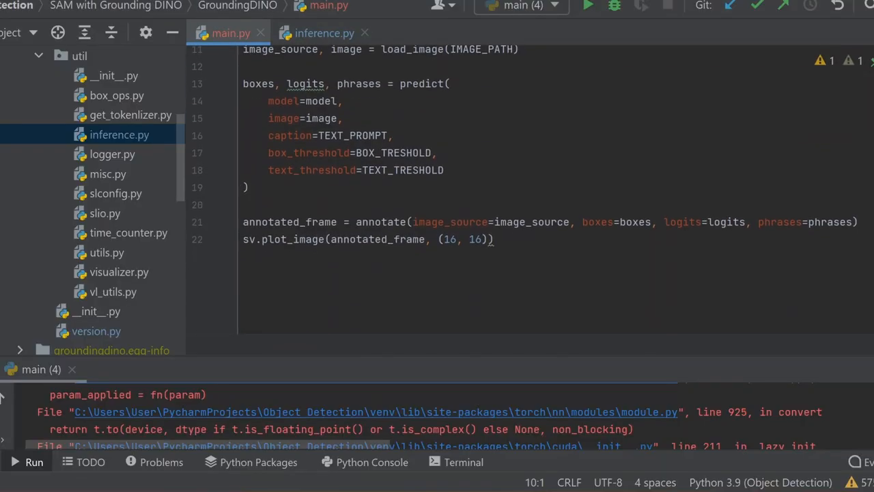
left_click(589, 5)
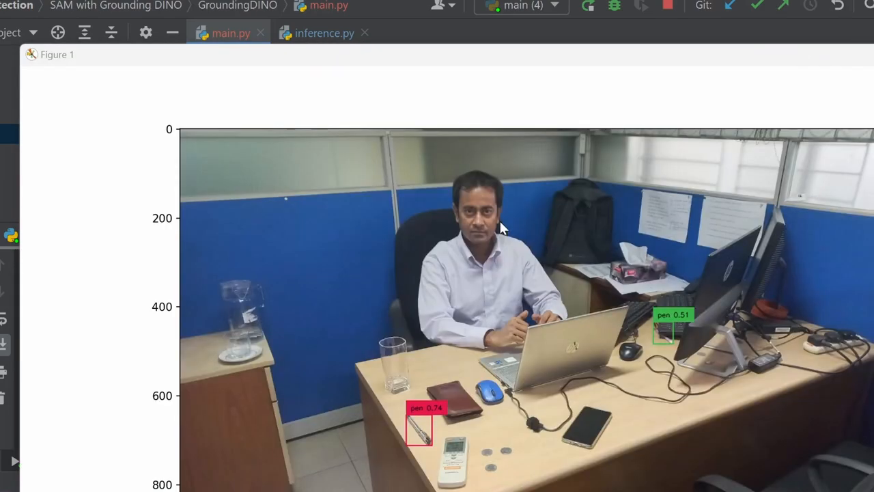
mouse_move(694, 45)
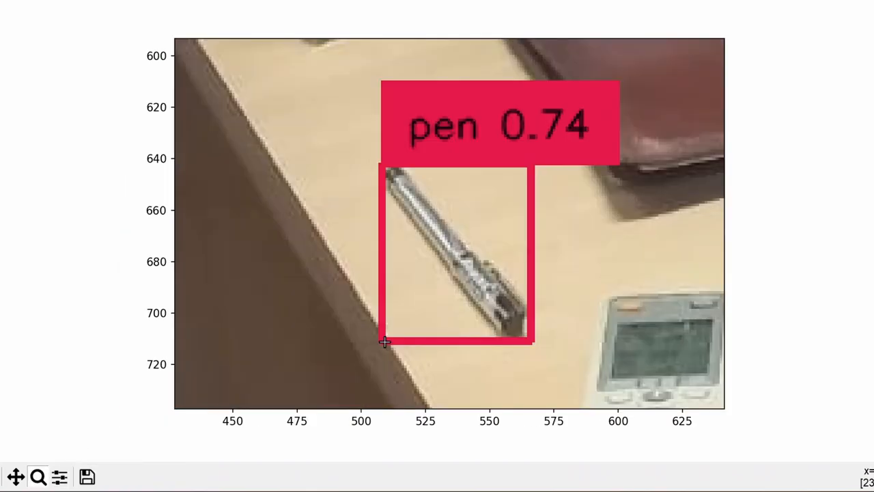
mouse_move(26, 443)
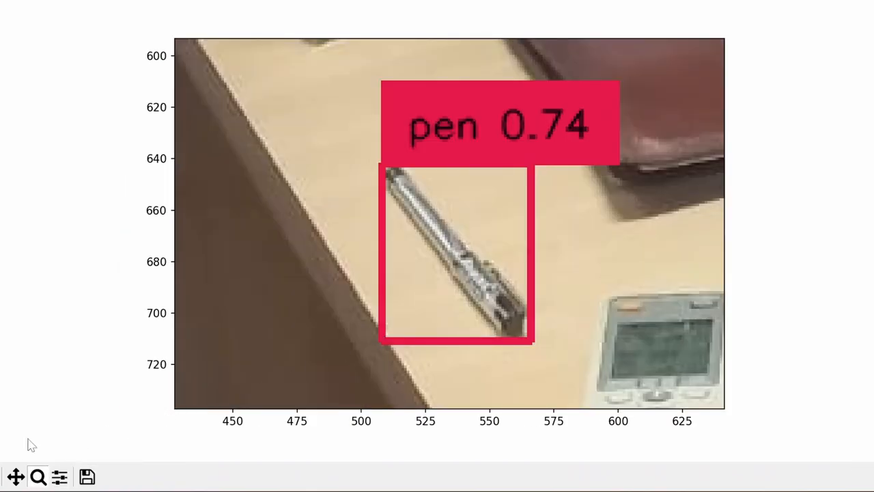